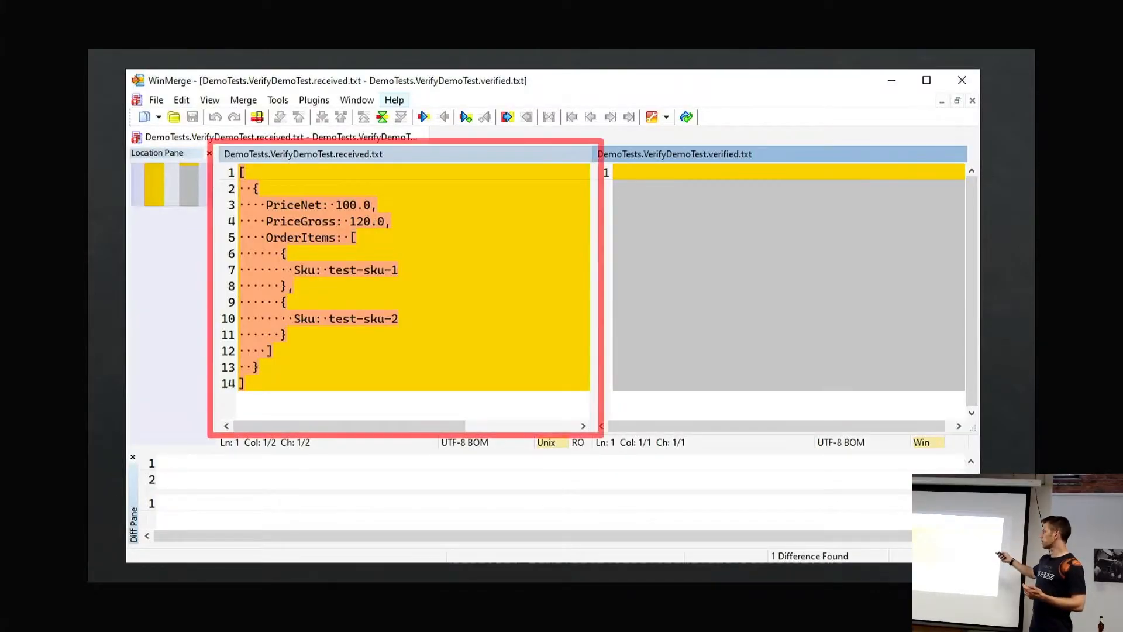
Step: Advance to the Extensions Galore slide listing Playwright, Entity Framework, Blazor and CosmosDB
left_click(781, 287)
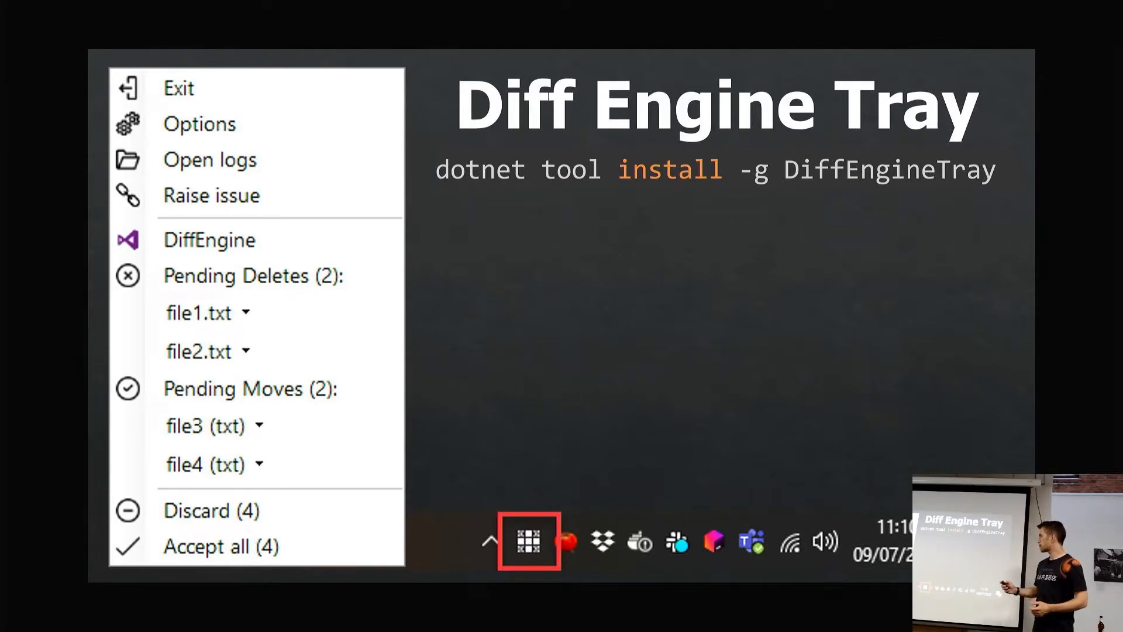
key("Right")
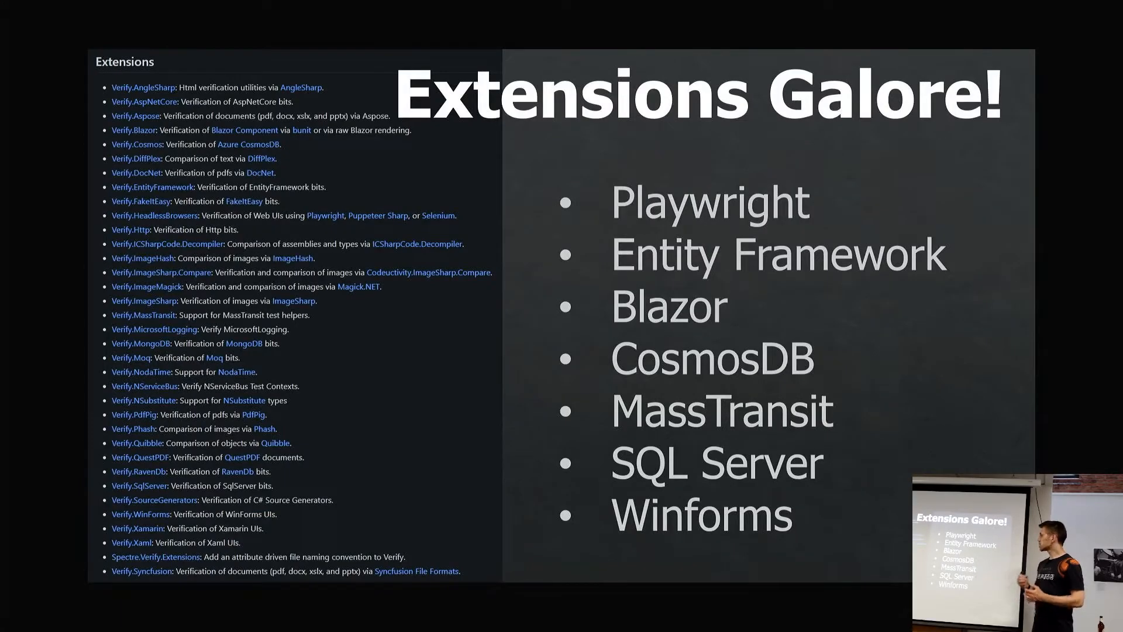